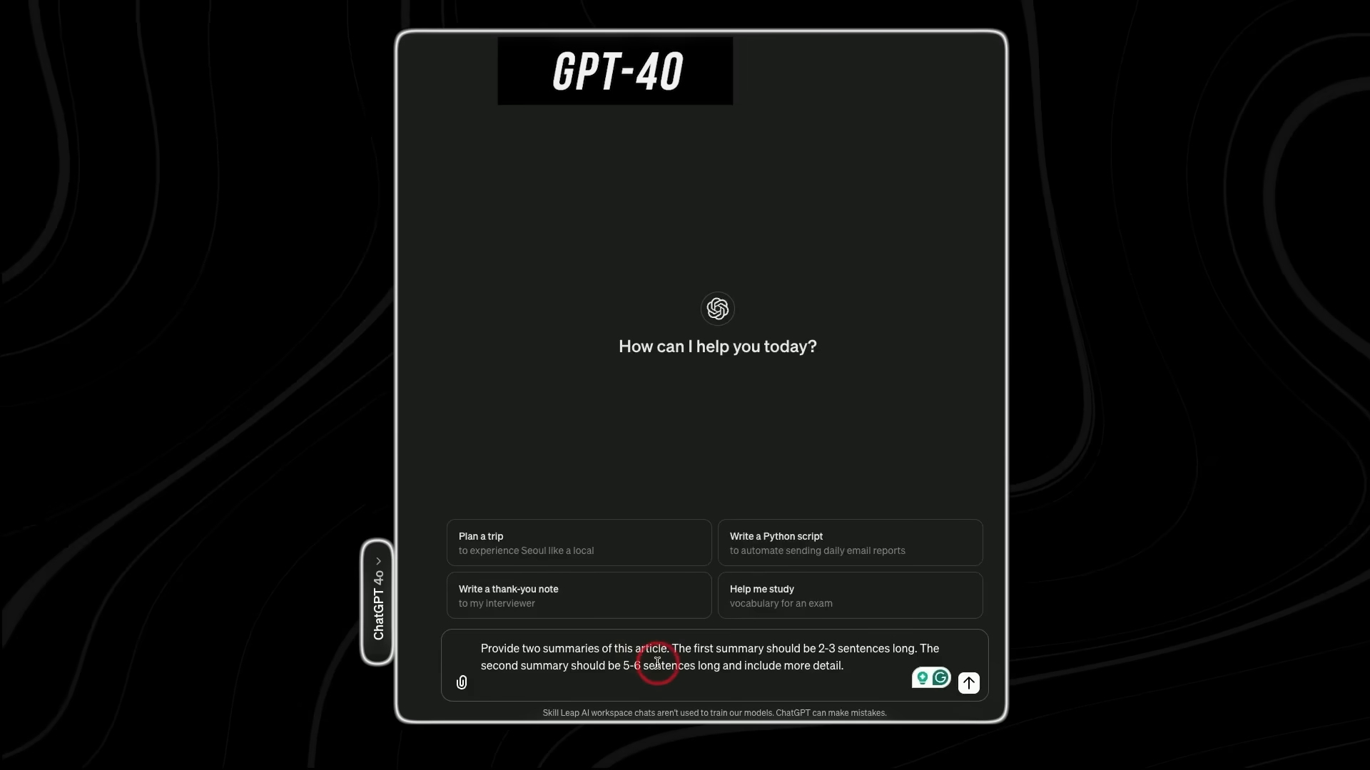
Step: Request a 2-3 sentence summary and a 5-6 sentence detailed summary of the article from GPT-4o
click(967, 682)
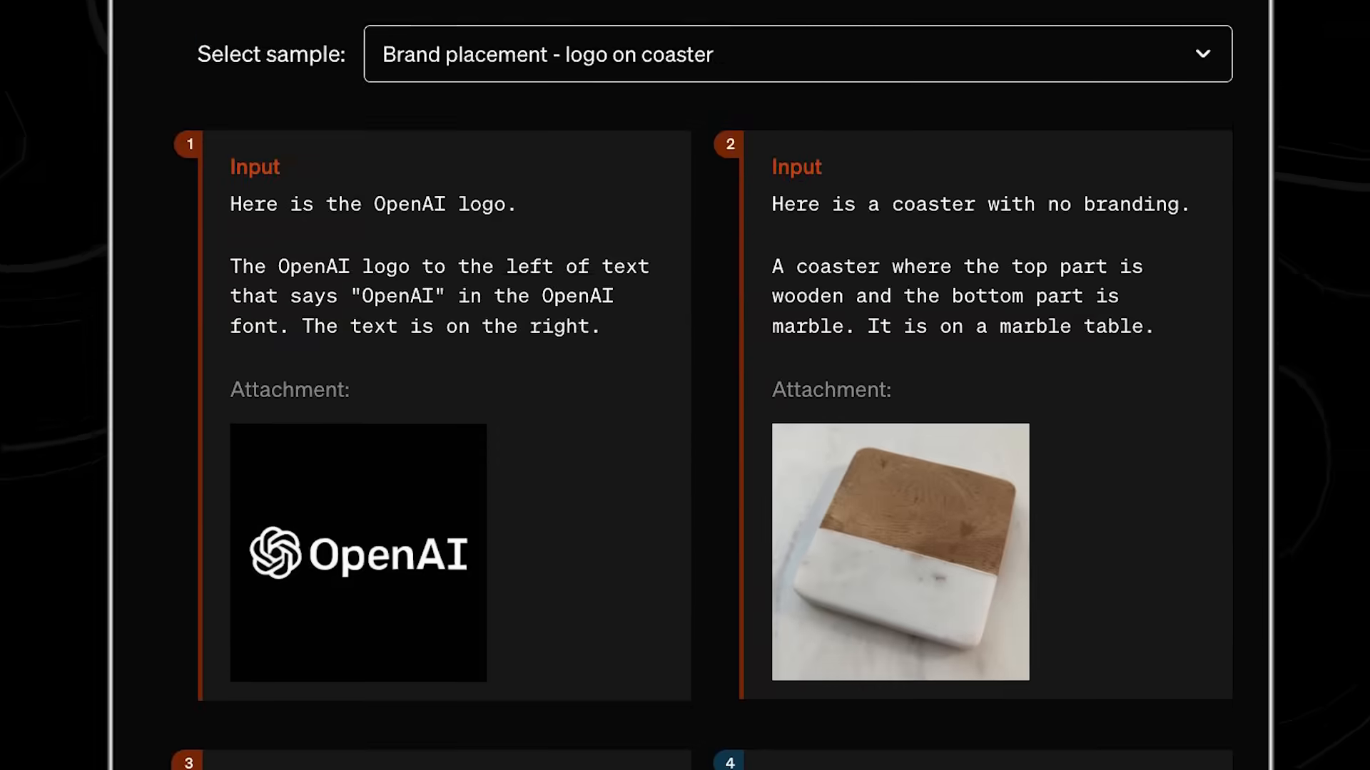
Step: Show the 'Brand placement - logo on coaster' sample pairing the OpenAI logo with an unbranded coaster
scroll(down, 3)
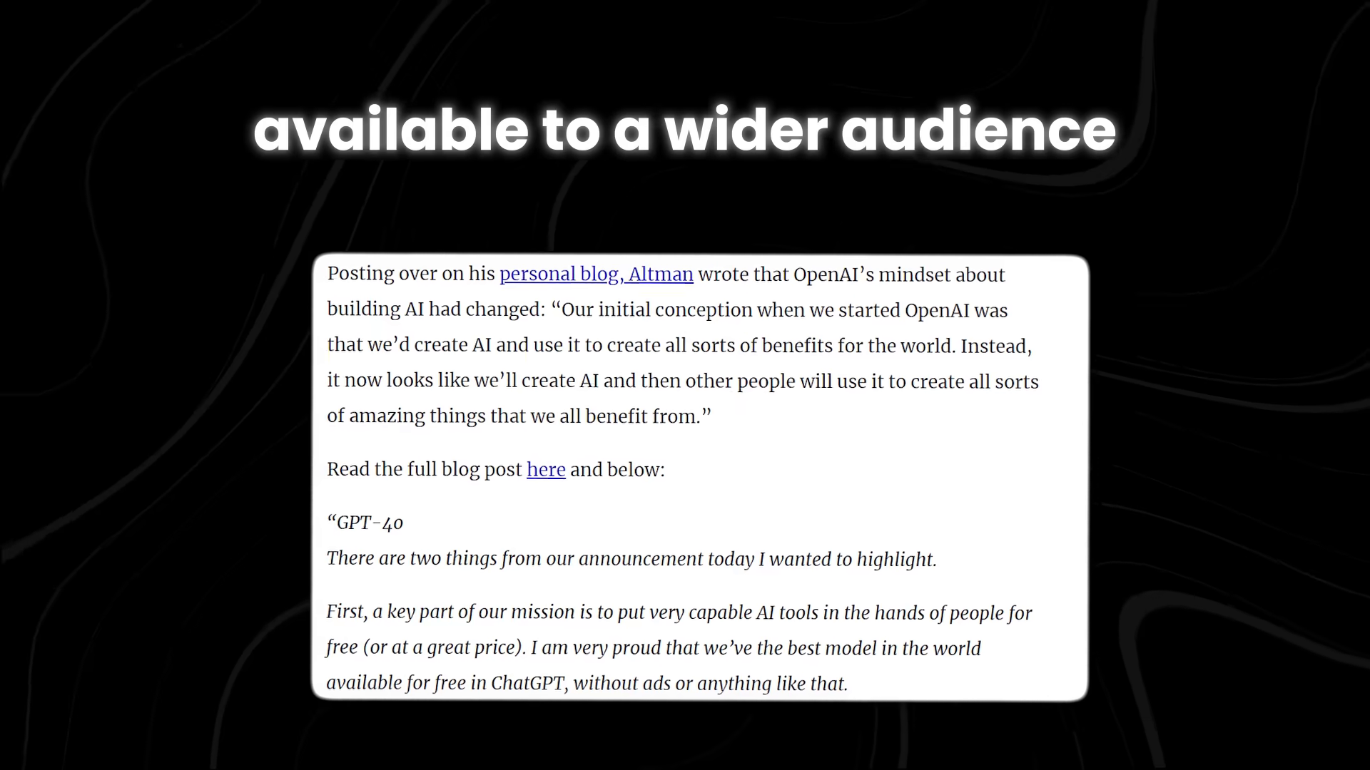
Step: Follow the 'here' link to the full GPT-4o post on blog.samaltman.com
click(545, 470)
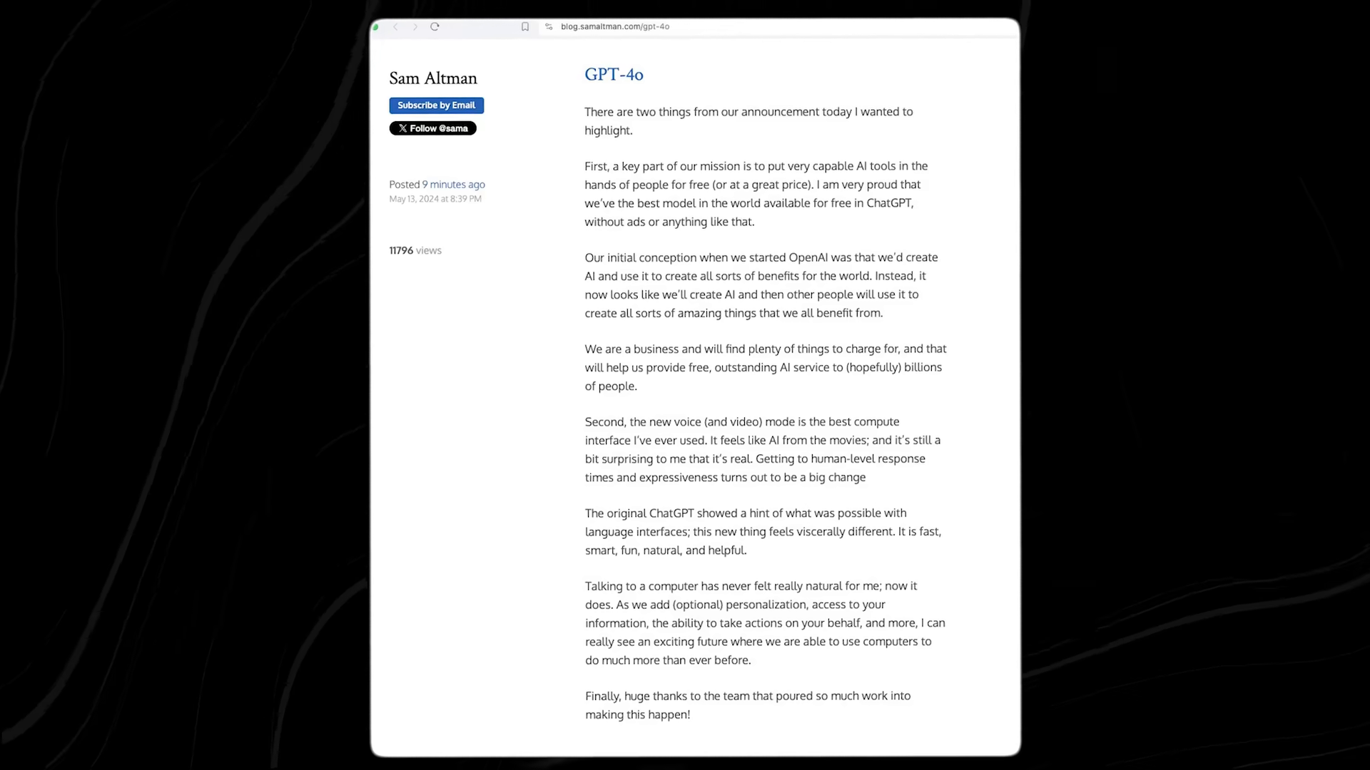